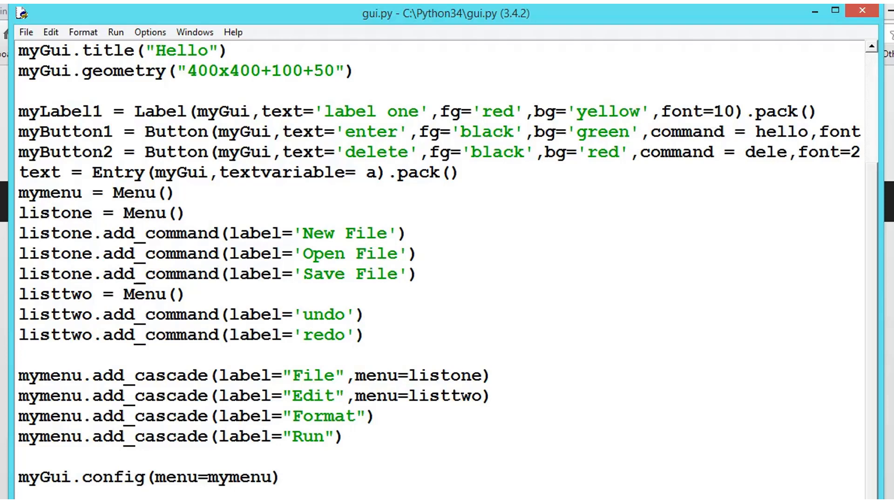
{"action": "mouse_move", "coordinate": [646, 376]}
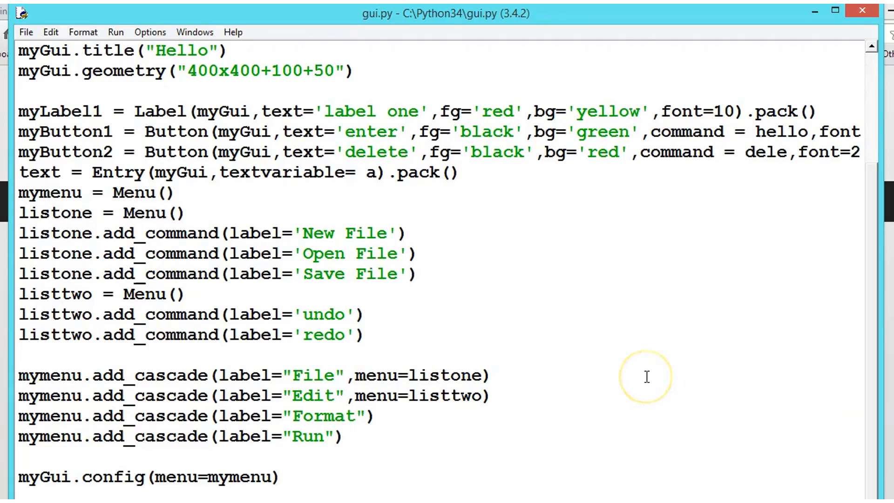
Run the script and try File > New File in the Hello window, which does nothing yet, then close it
{"action": "key", "text": "F5"}
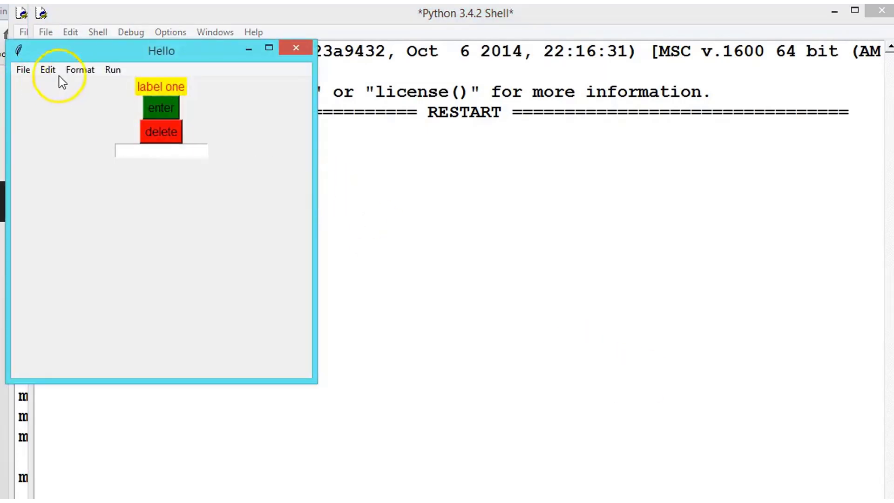
{"action": "left_click", "coordinate": [22, 69]}
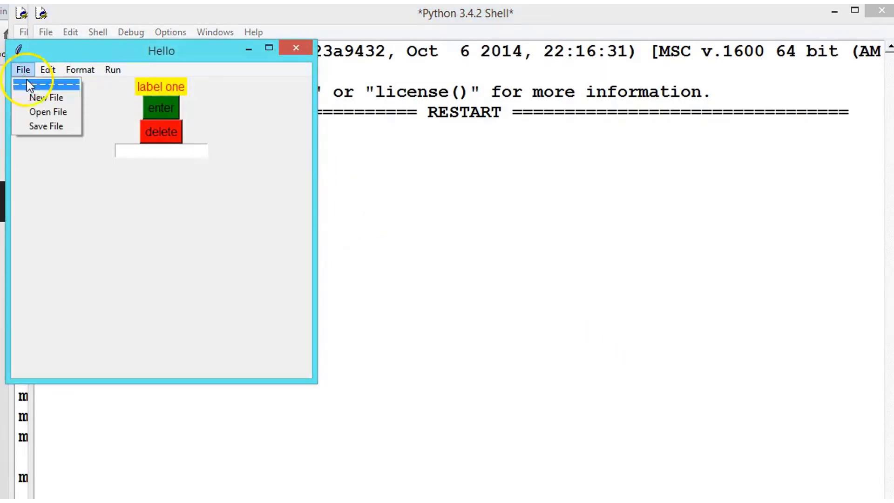
{"action": "left_click", "coordinate": [22, 69]}
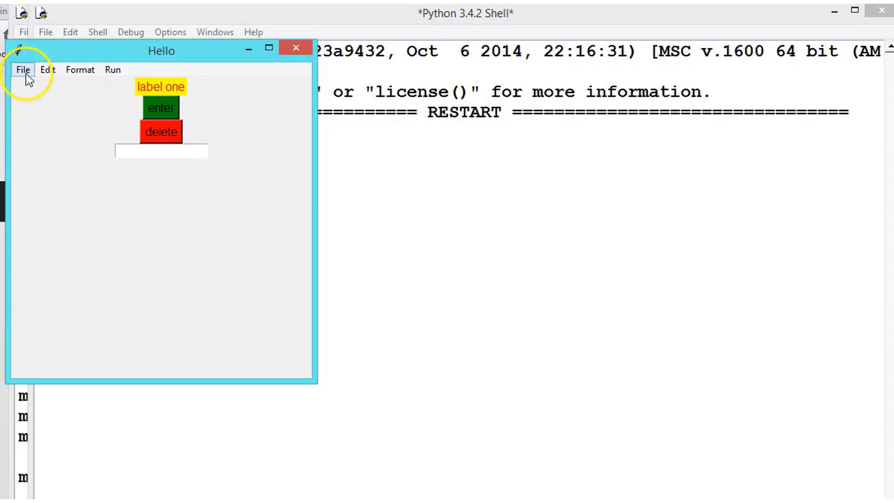
{"action": "mouse_move", "coordinate": [48, 70]}
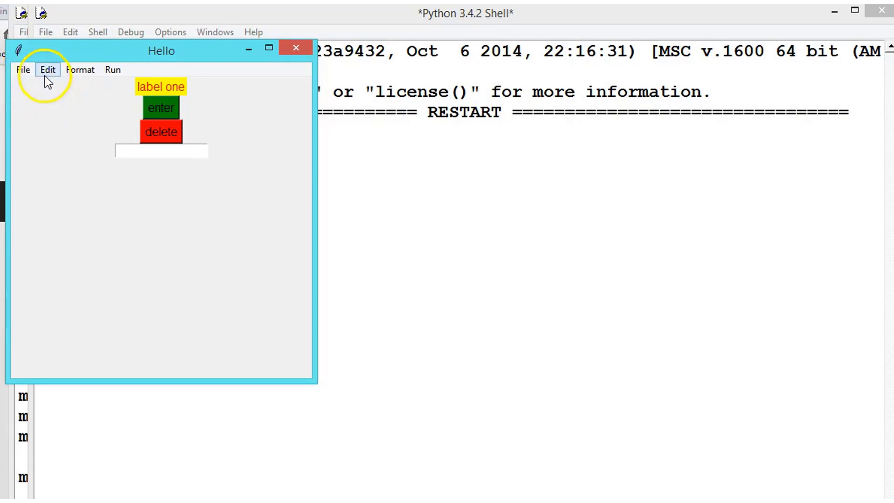
{"action": "left_click", "coordinate": [22, 69]}
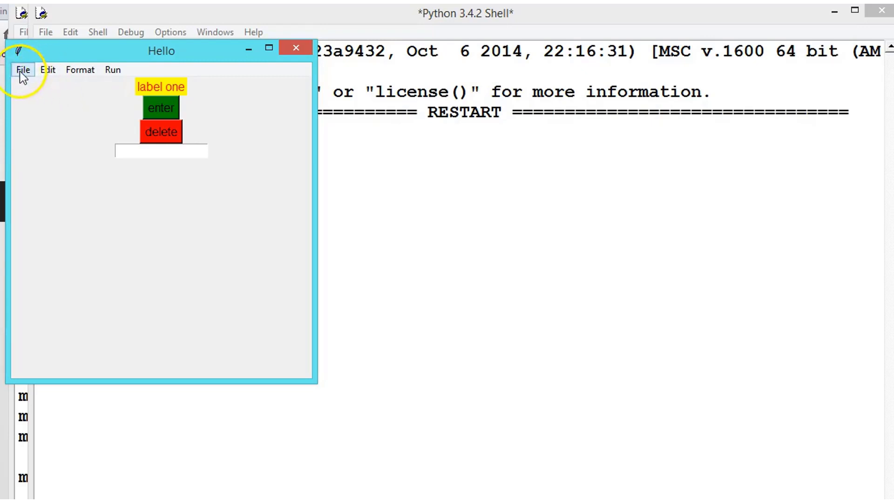
{"action": "mouse_move", "coordinate": [21, 54]}
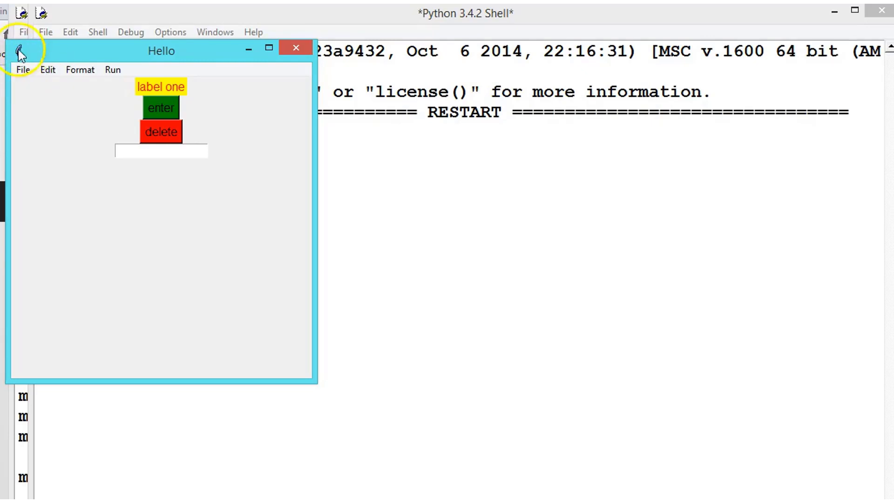
{"action": "left_click", "coordinate": [22, 69]}
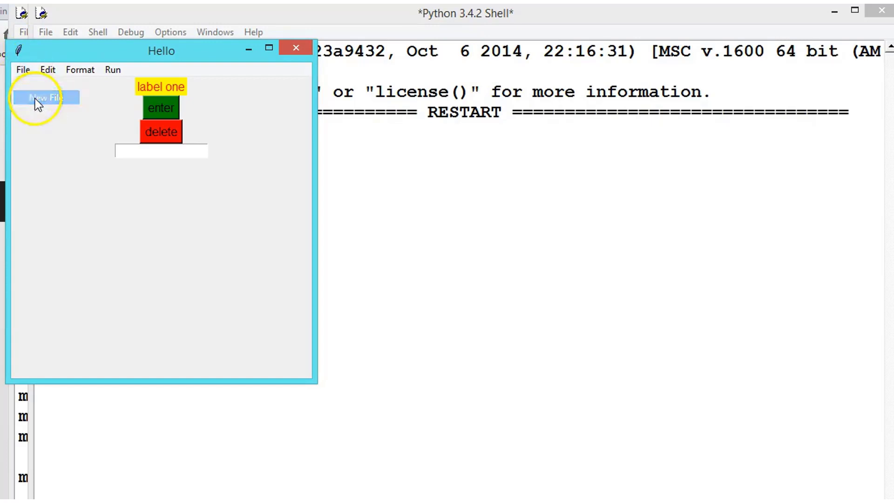
{"action": "left_click", "coordinate": [23, 69]}
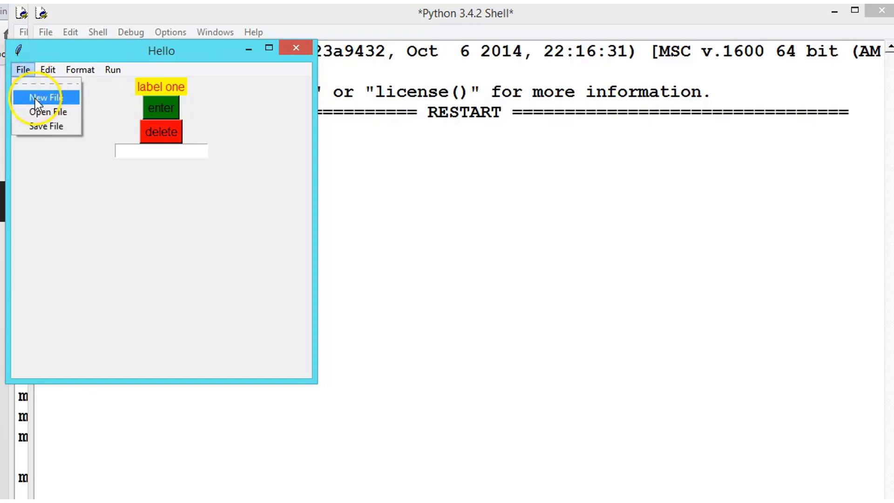
{"action": "mouse_move", "coordinate": [40, 100]}
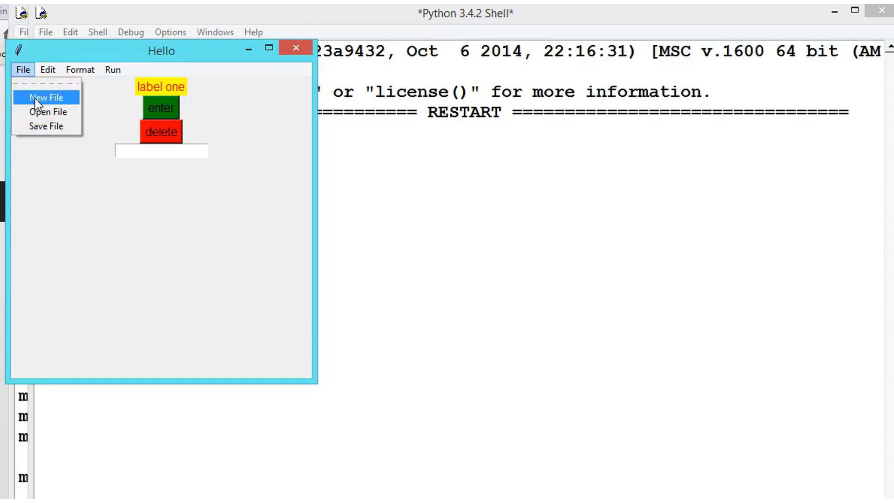
{"action": "mouse_move", "coordinate": [186, 174]}
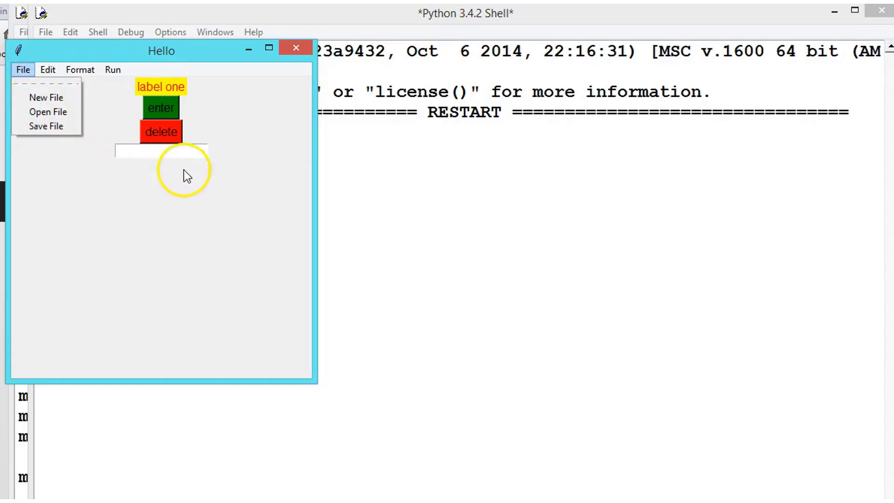
{"action": "mouse_move", "coordinate": [190, 182]}
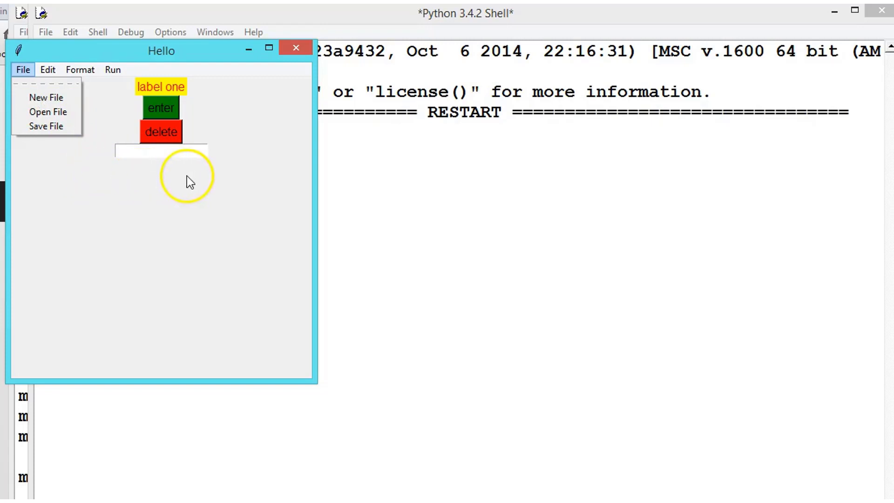
{"action": "mouse_move", "coordinate": [295, 47]}
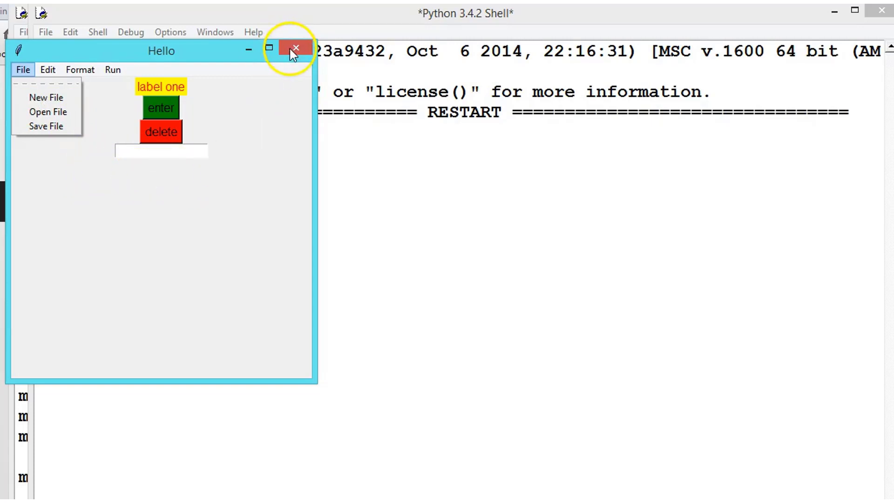
{"action": "left_click", "coordinate": [296, 47]}
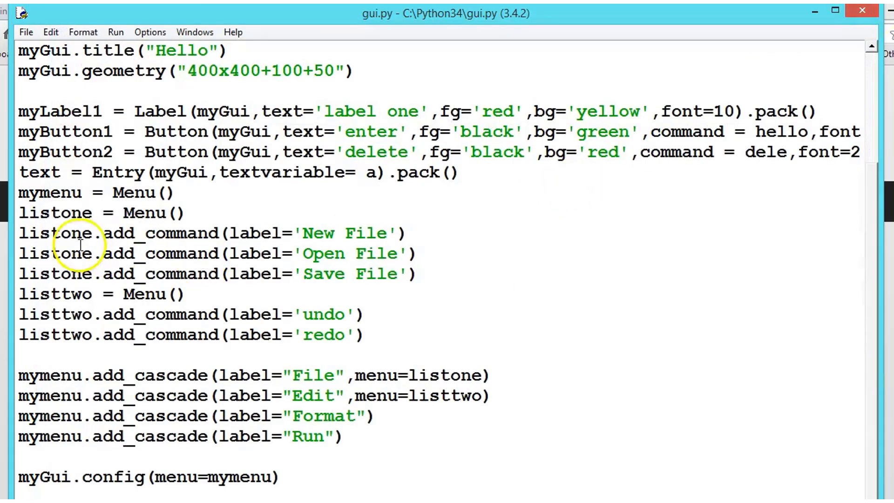
{"action": "mouse_move", "coordinate": [260, 239]}
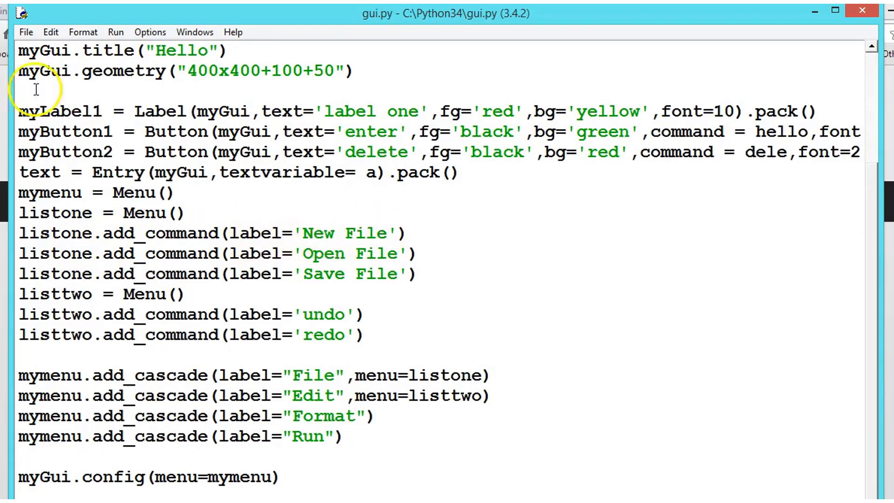
Add a command argument to the New File menu entry, naming the newfi function
{"action": "left_click", "coordinate": [25, 31]}
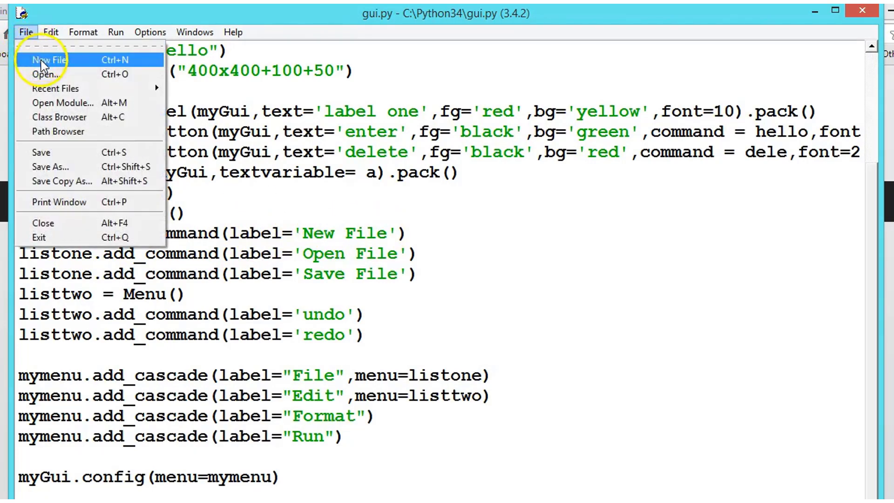
{"action": "mouse_move", "coordinate": [400, 233]}
{"action": "type", "text": ","}
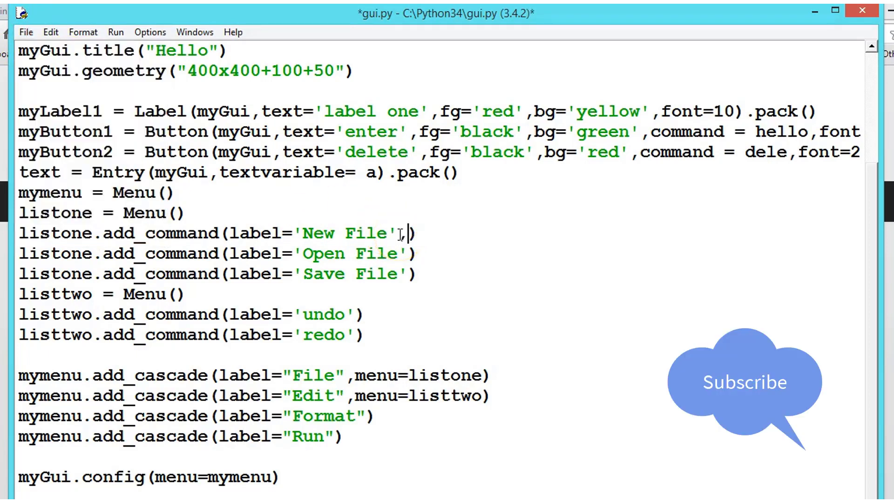
{"action": "type", "text": "command"}
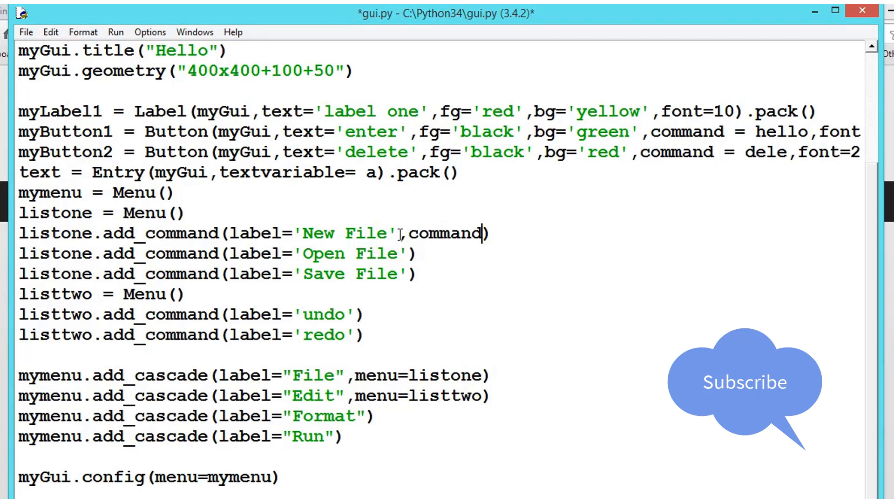
{"action": "type", "text": "="}
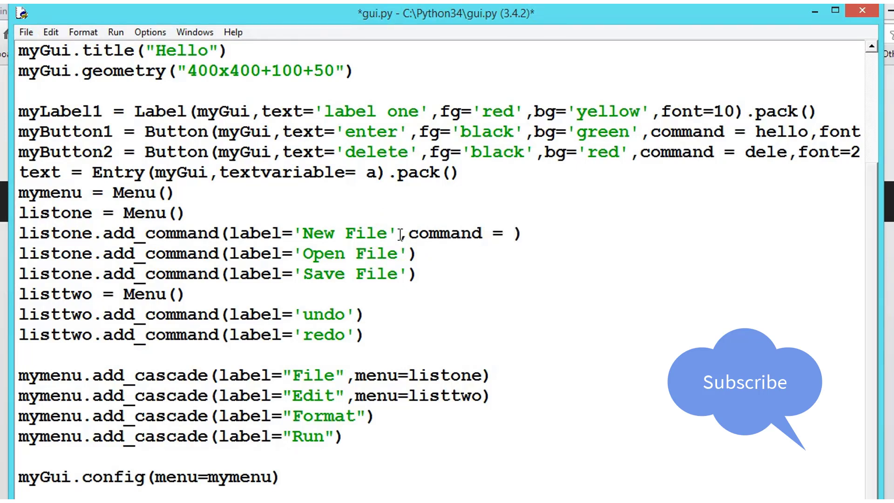
{"action": "type", "text": "newfi"}
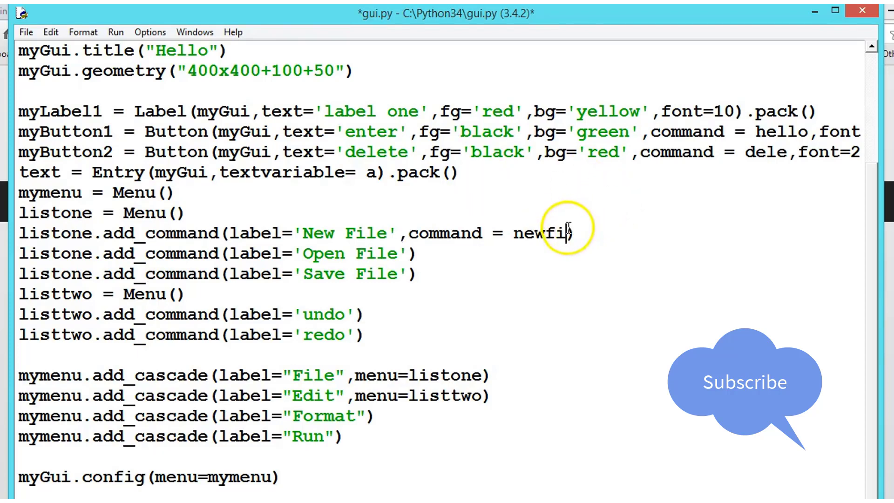
{"action": "double_click", "coordinate": [540, 233]}
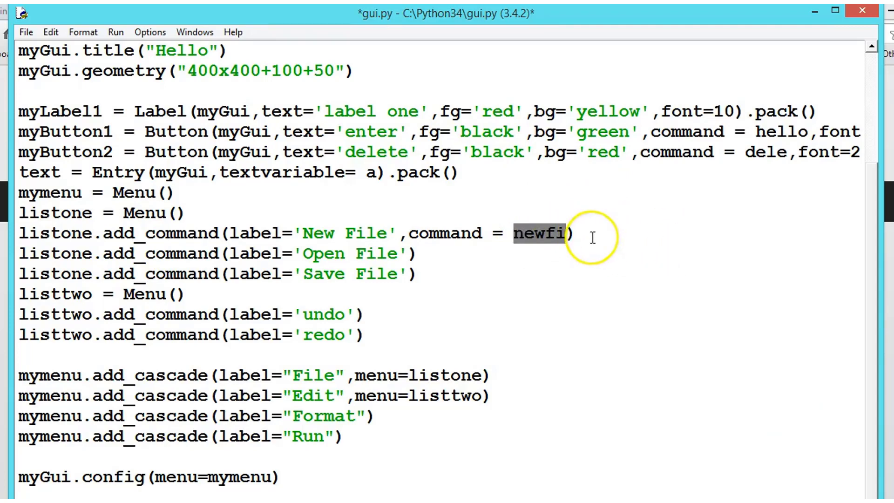
{"action": "mouse_move", "coordinate": [849, 289]}
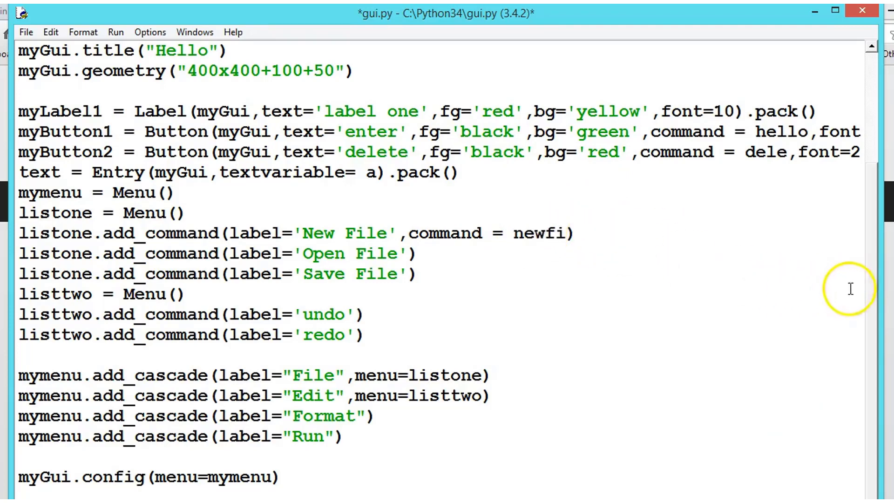
Rename the second function's definition from dele to newfi
{"action": "scroll", "scroll_direction": "up", "scroll_amount": 3}
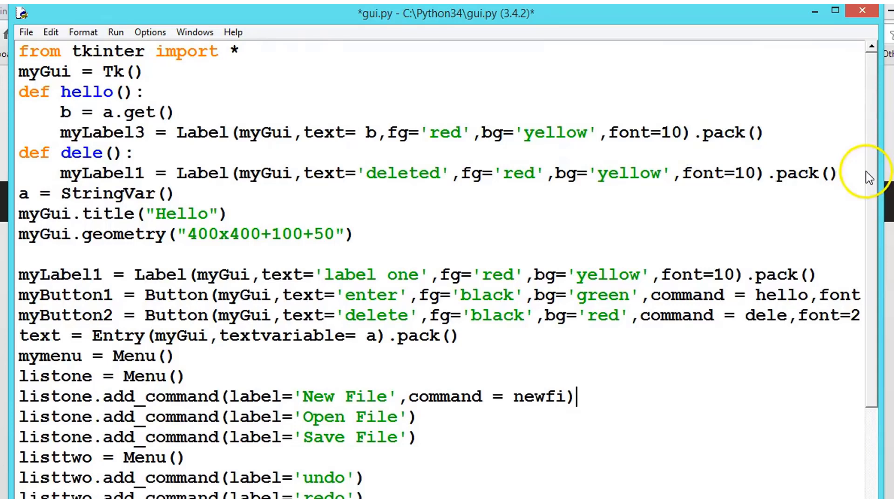
{"action": "mouse_move", "coordinate": [151, 76]}
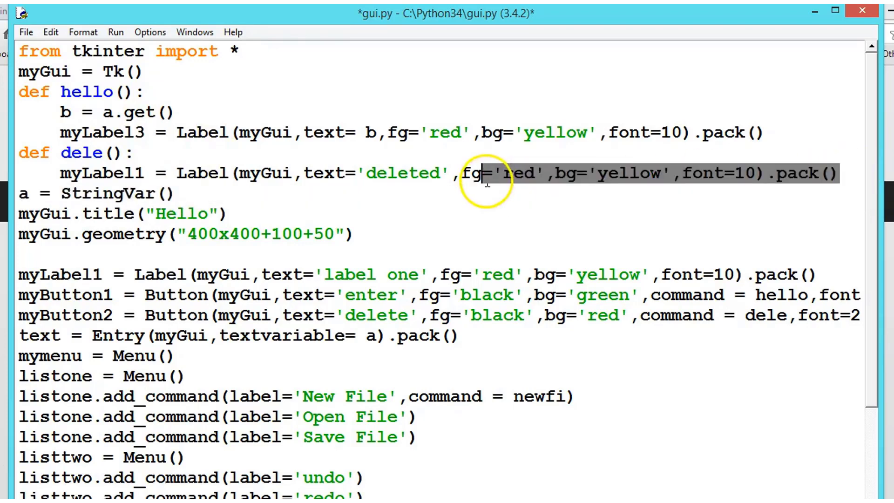
{"action": "left_click", "coordinate": [103, 153]}
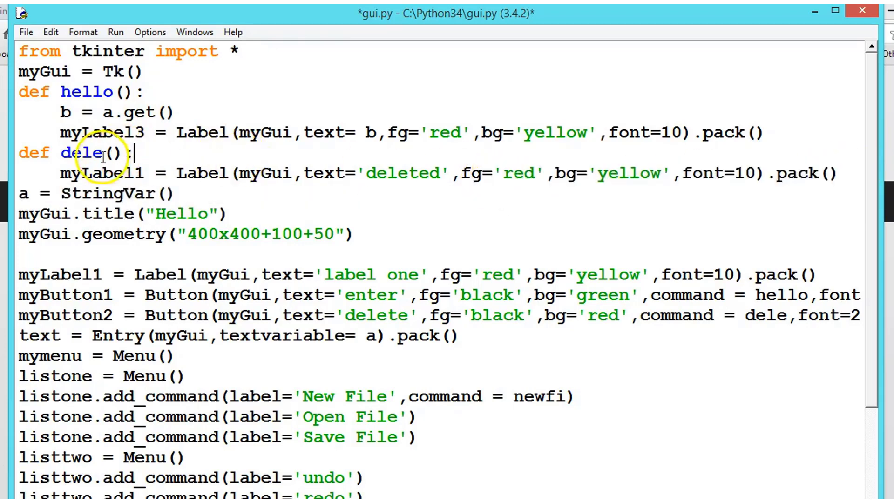
{"action": "key", "text": "BackSpace"}
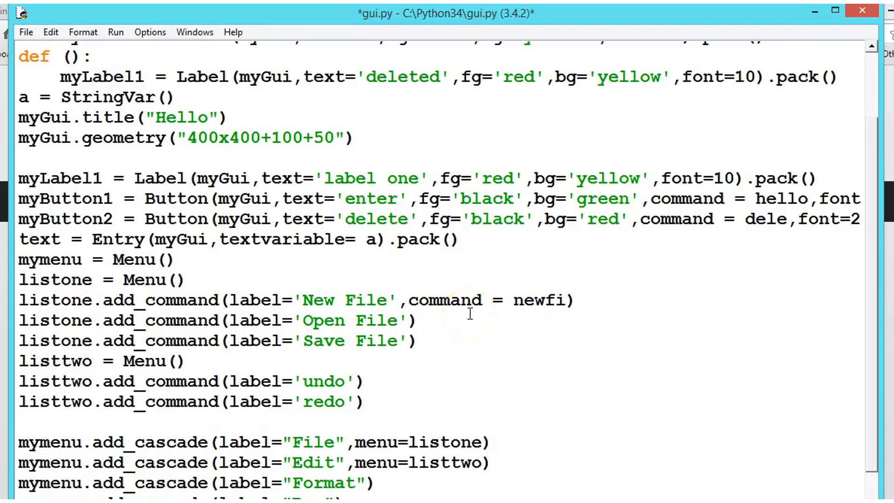
{"action": "scroll", "scroll_direction": "up", "scroll_amount": 3}
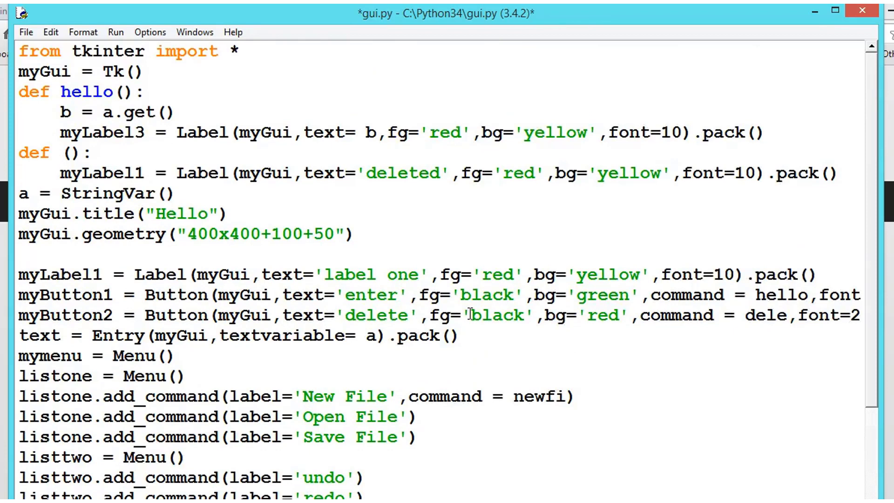
{"action": "type", "text": "new"}
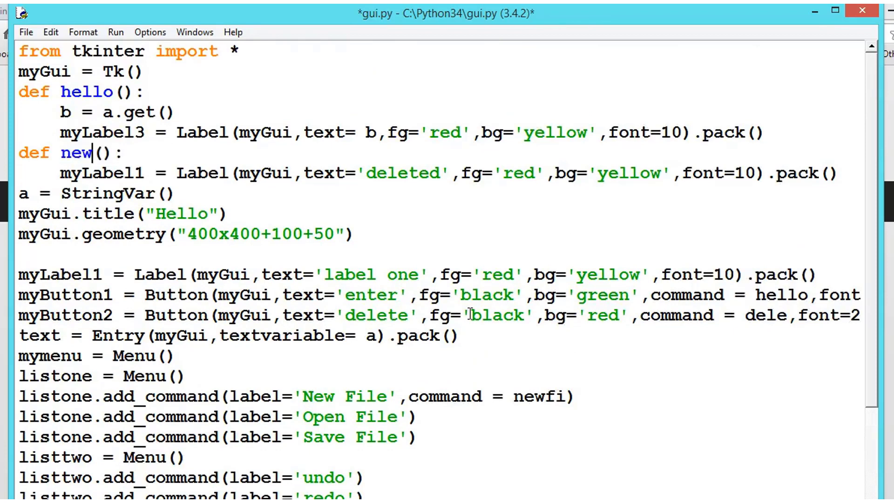
{"action": "type", "text": "fi"}
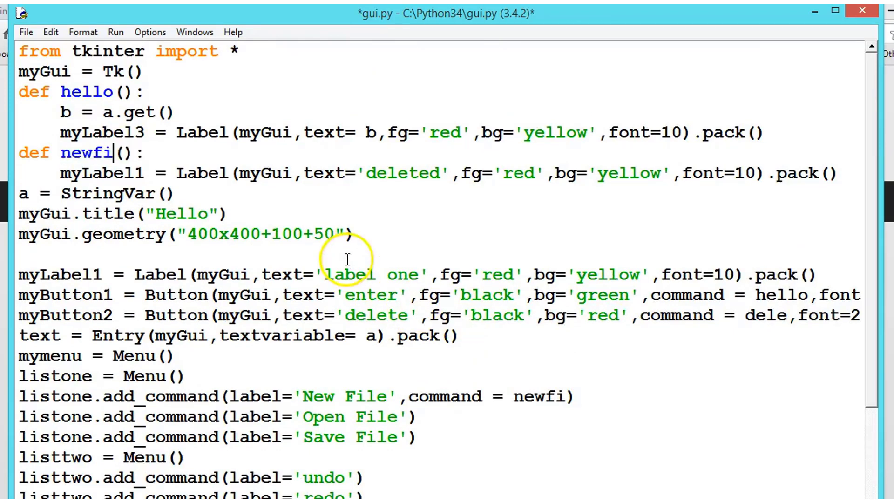
{"action": "mouse_move", "coordinate": [437, 182]}
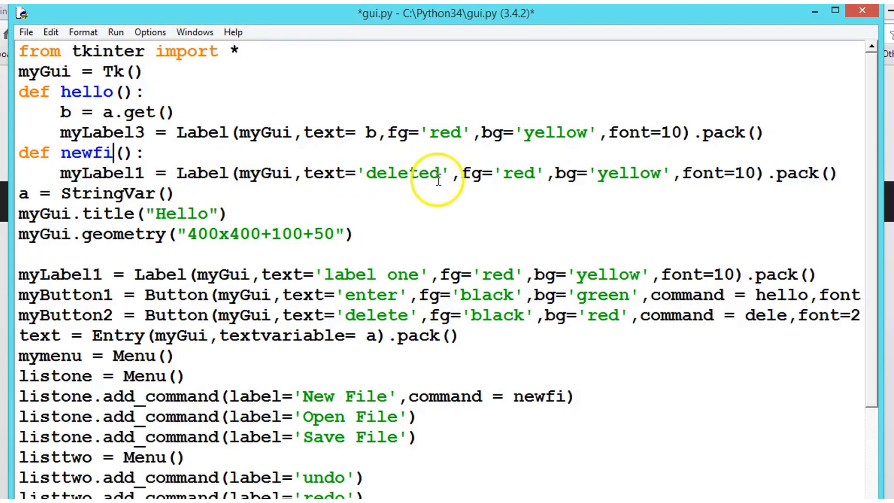
Replace the 'deleted' label text in that function with 'clicked on new file'
{"action": "key", "text": "BackSpace"}
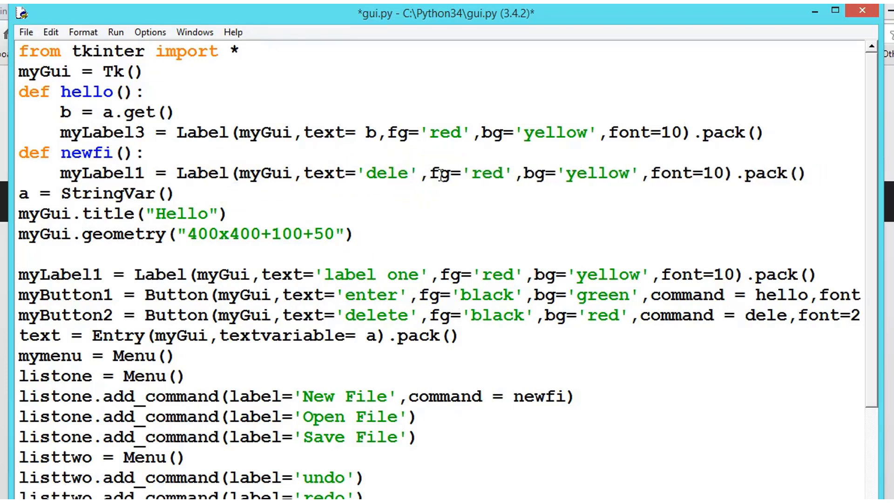
{"action": "key", "text": "Backspace"}
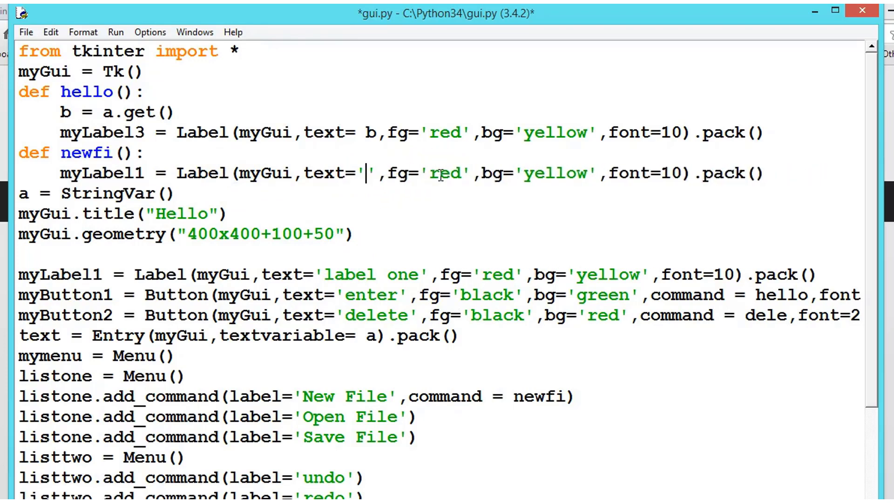
{"action": "type", "text": "clicked o"}
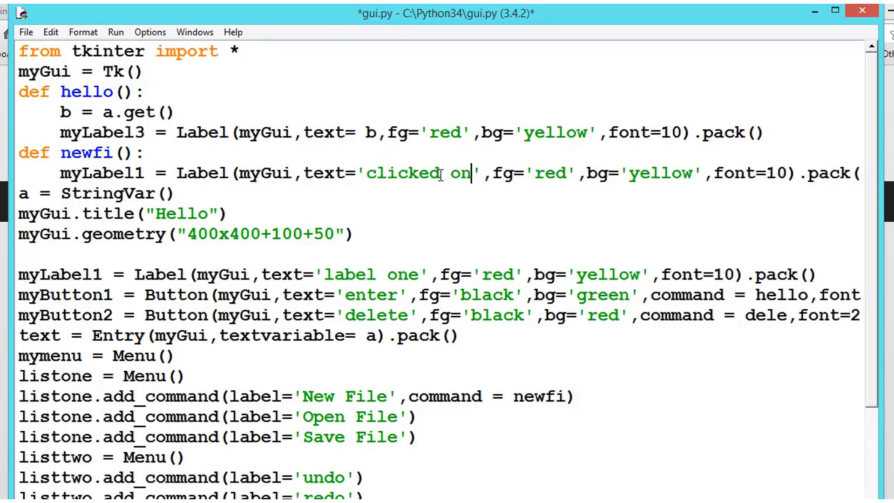
{"action": "type", "text": "new file"}
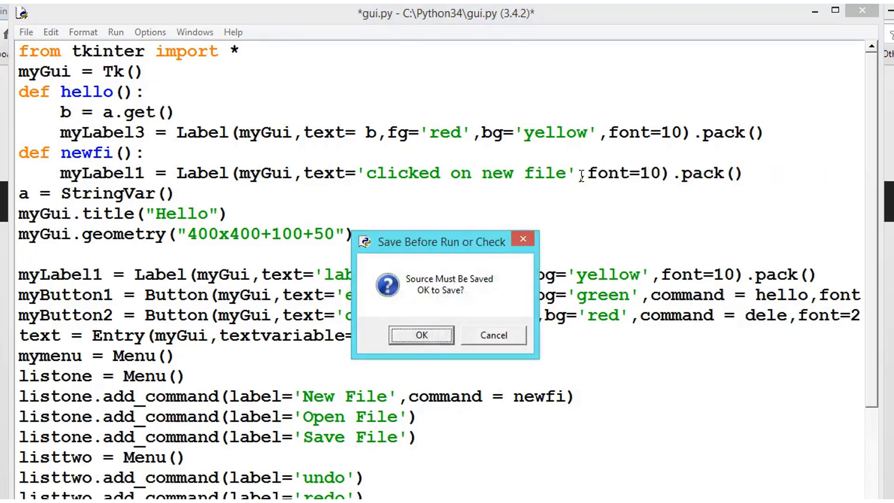
Save and run gui.py, close the Hello window and see the NameError that 'dele' is not defined
{"action": "left_click", "coordinate": [421, 335]}
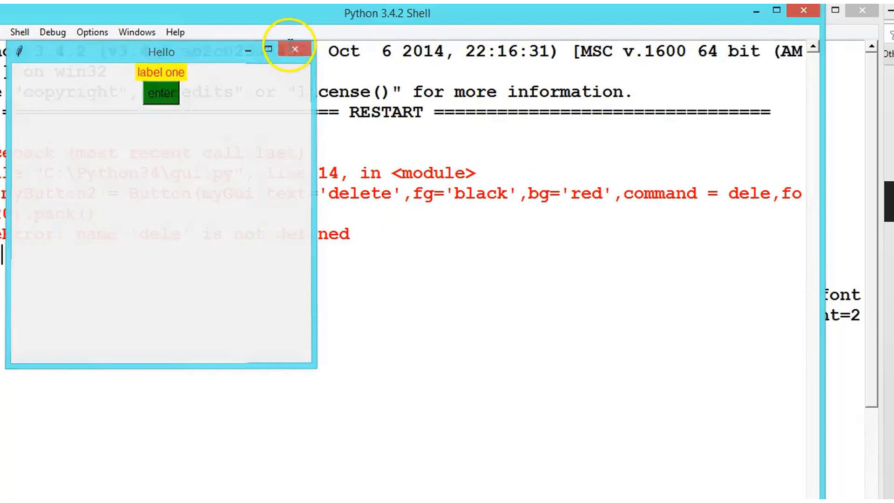
{"action": "left_click", "coordinate": [295, 48]}
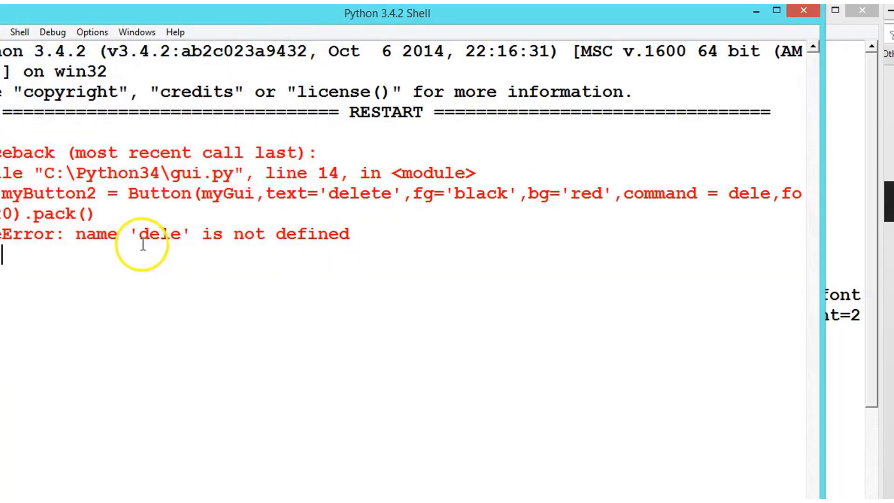
{"action": "mouse_move", "coordinate": [467, 279]}
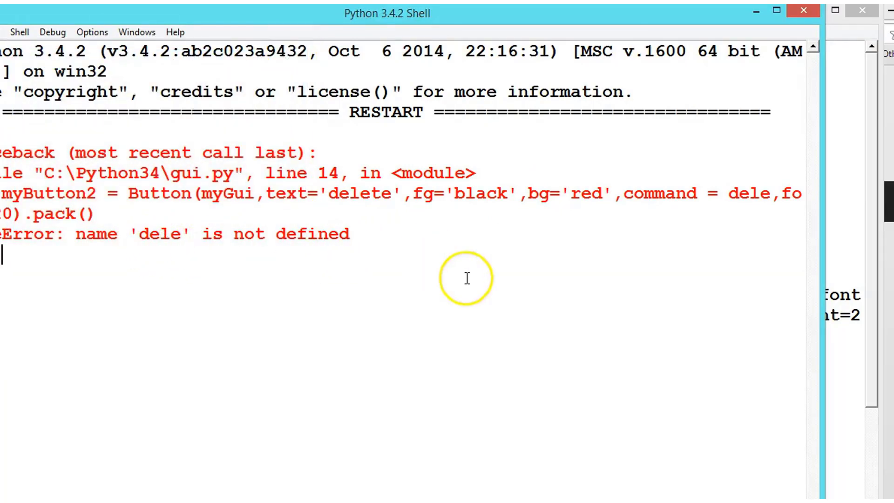
{"action": "mouse_move", "coordinate": [337, 258]}
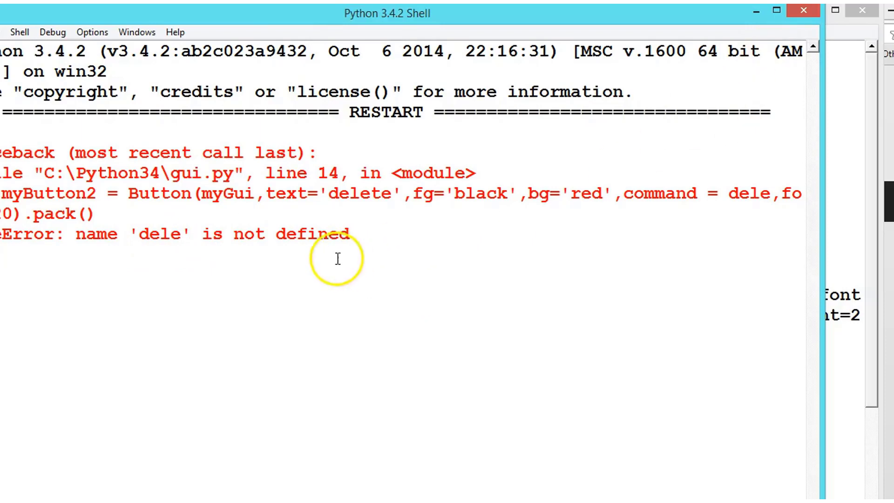
{"action": "double_click", "coordinate": [159, 234]}
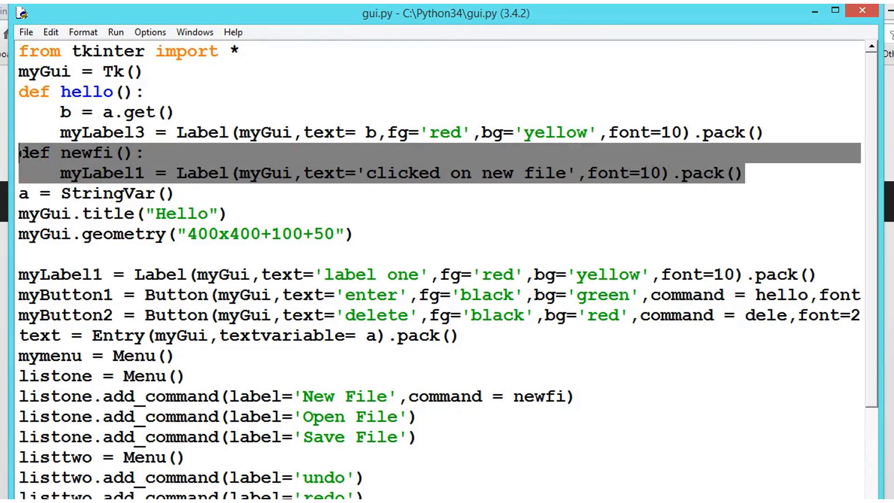
Restore a dele function with the 'deleted' label, add def newfi(): above the 'clicked on new file' label, and save to run
{"action": "type", "text": "ow'"}
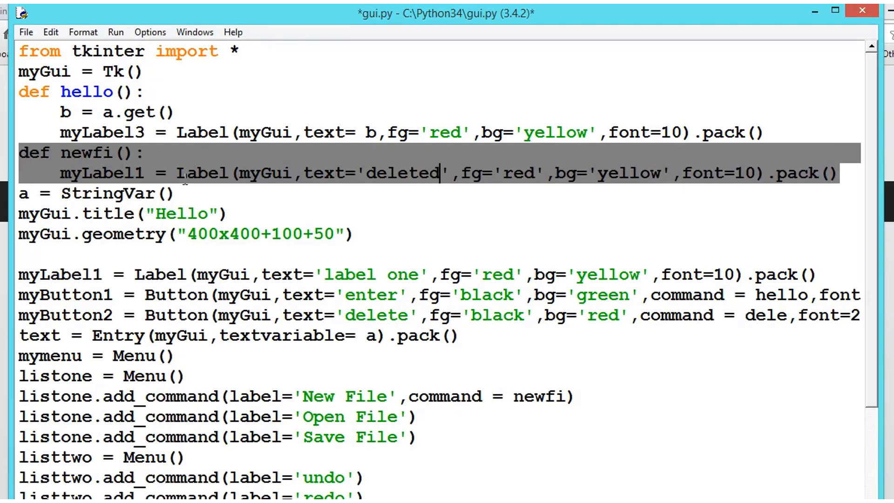
{"action": "type", "text": "del"}
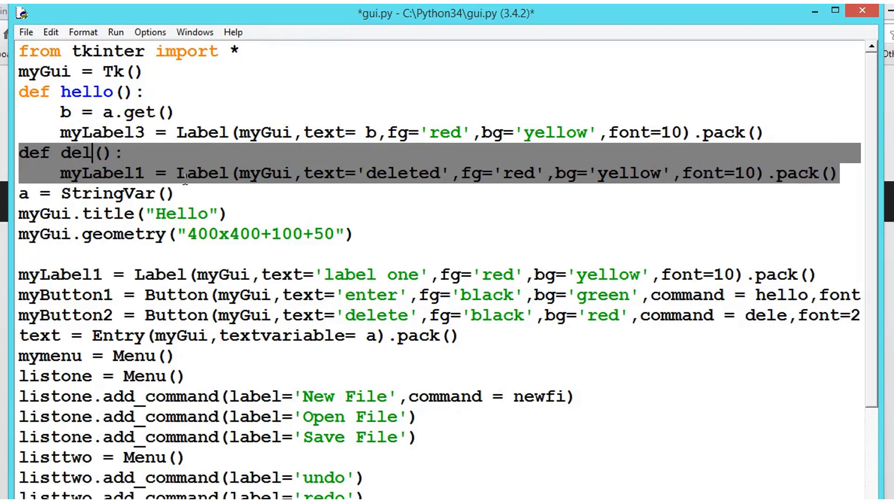
{"action": "type", "text": "e"}
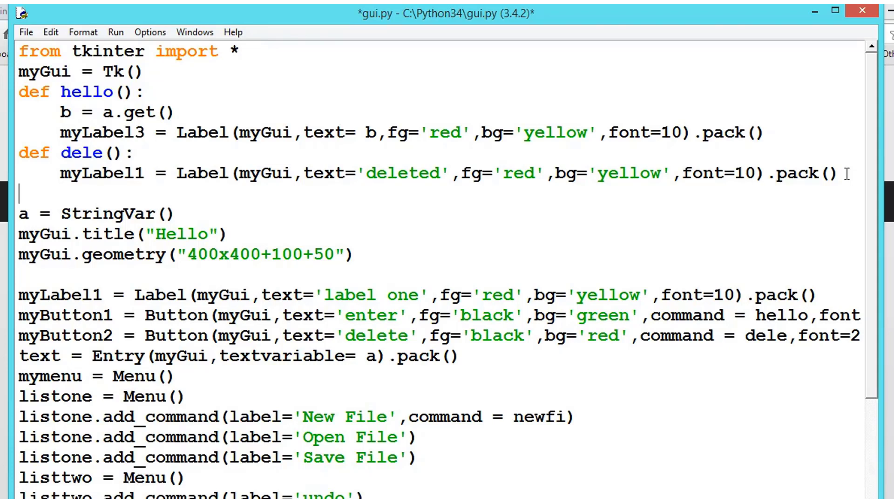
{"action": "type", "text": "def newfi():"}
{"action": "type", "text": "myLabel1 = Label(myGui,text='clicked on new file',font=10).pack()"}
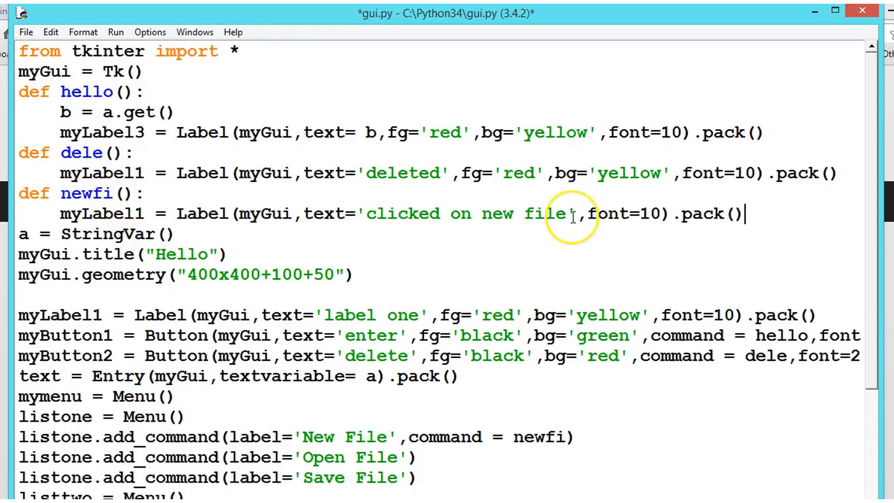
{"action": "key", "text": "ctrl+s"}
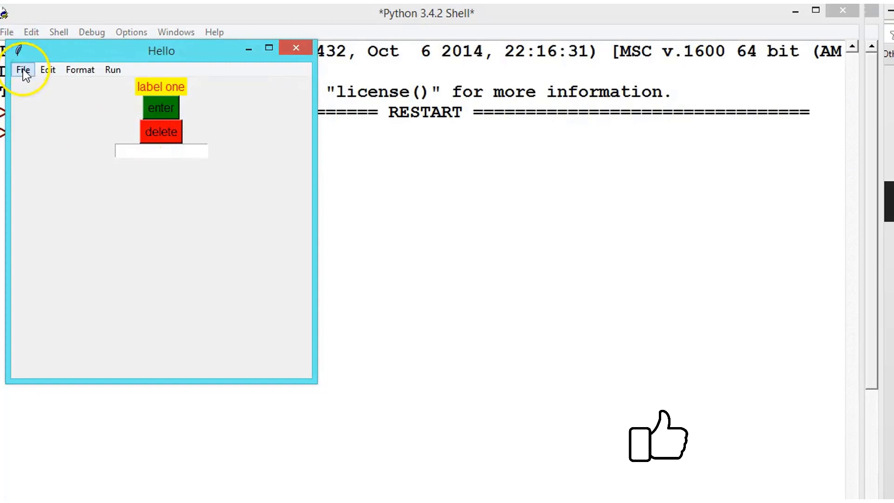
In the Hello app trigger File > New File, enter 'fgsdfg' as a label and add the 'deleted' label
{"action": "left_click", "coordinate": [22, 70]}
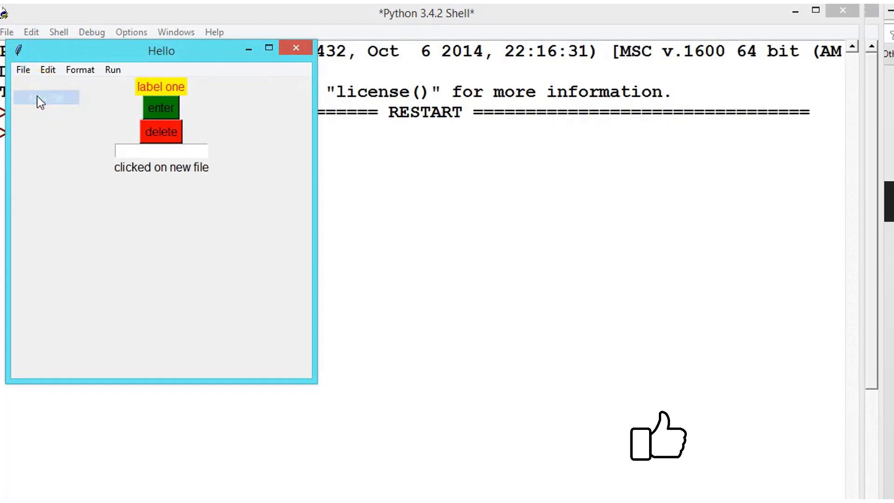
{"action": "mouse_move", "coordinate": [92, 129]}
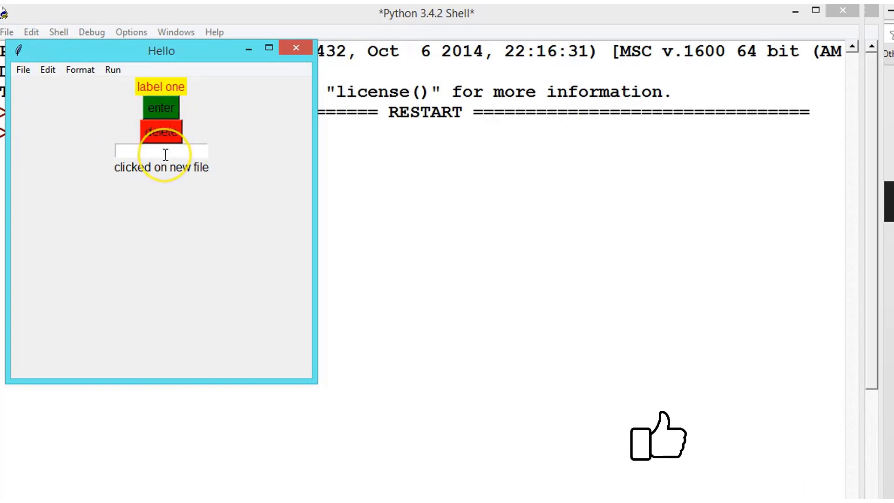
{"action": "type", "text": "fgsdfg"}
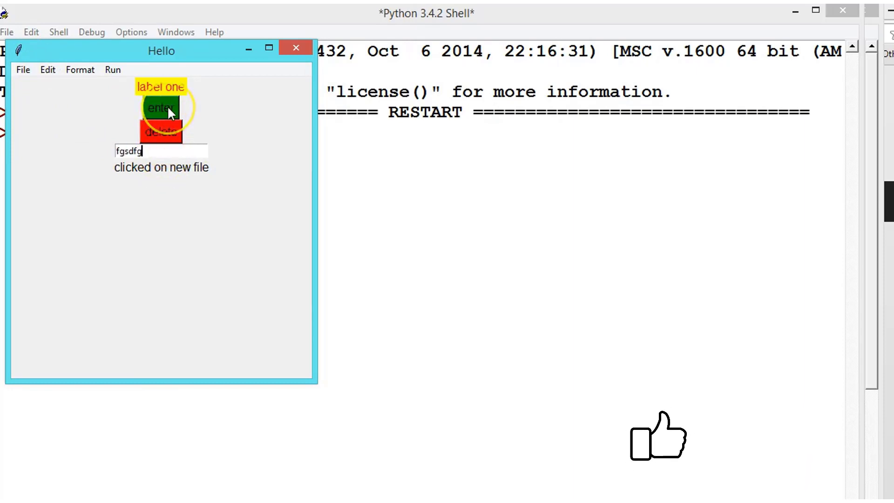
{"action": "left_click", "coordinate": [161, 108]}
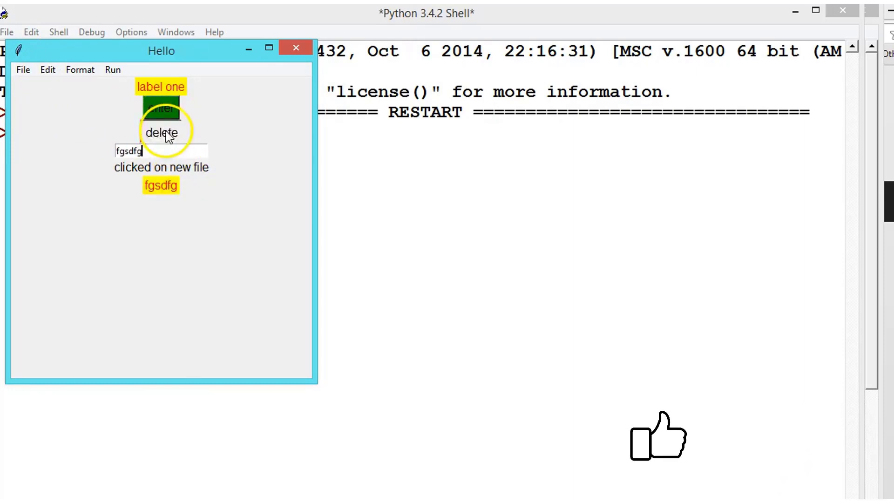
{"action": "left_click", "coordinate": [162, 131]}
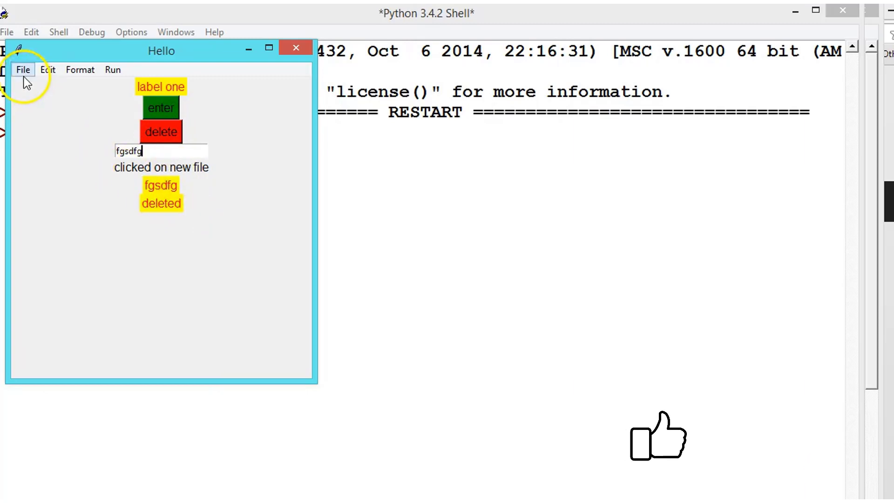
Trigger File > New File again to show 'clicked on new file', then close the Hello app
{"action": "left_click", "coordinate": [23, 69]}
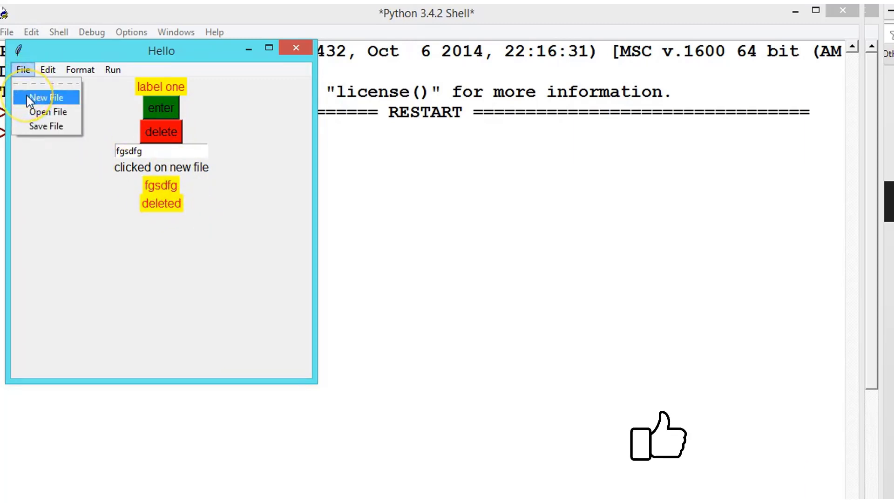
{"action": "left_click", "coordinate": [47, 97]}
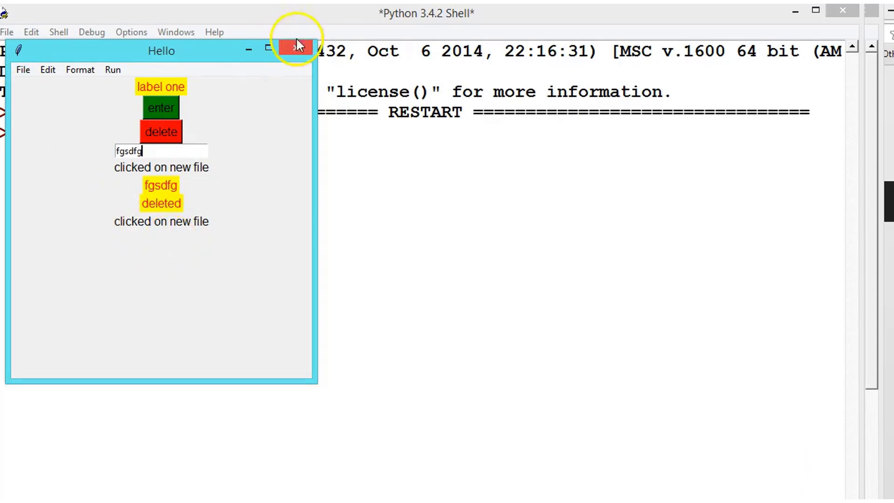
{"action": "left_click", "coordinate": [295, 51]}
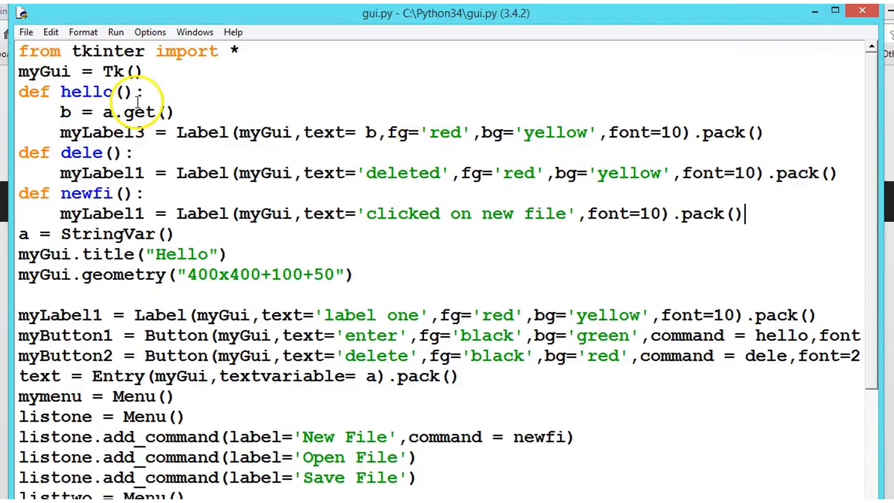
{"action": "mouse_move", "coordinate": [211, 229]}
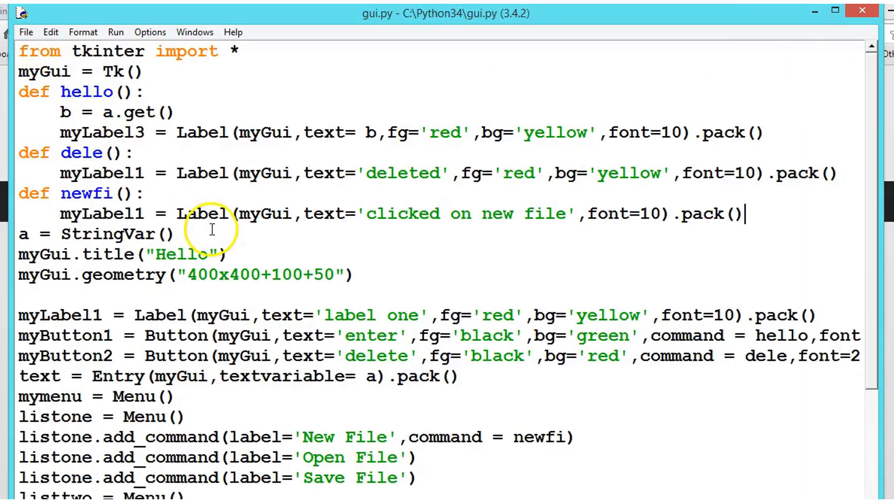
{"action": "mouse_move", "coordinate": [626, 430]}
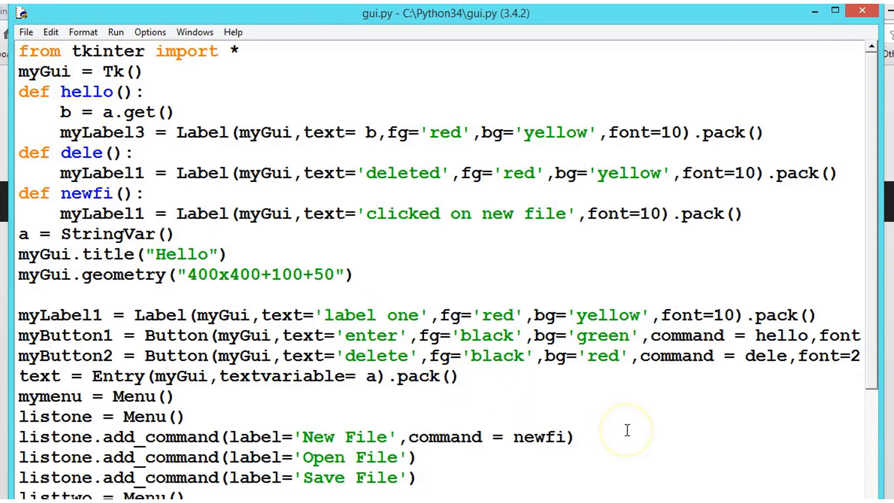
{"action": "mouse_move", "coordinate": [362, 388]}
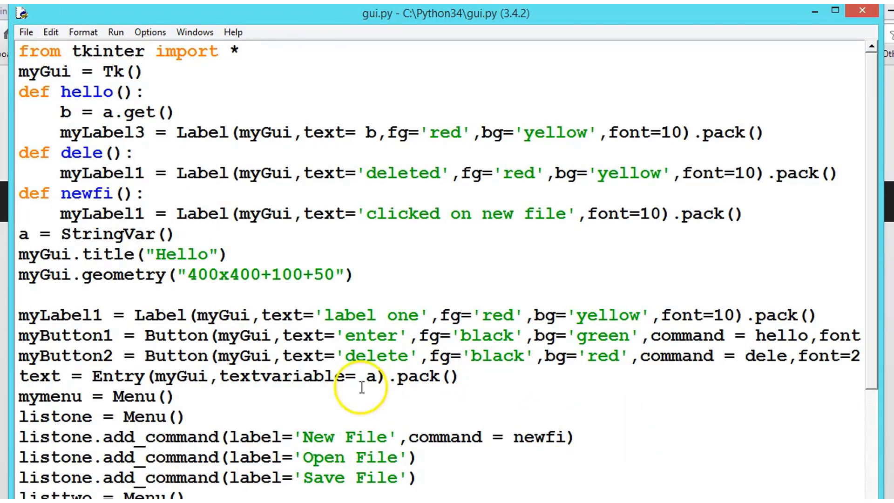